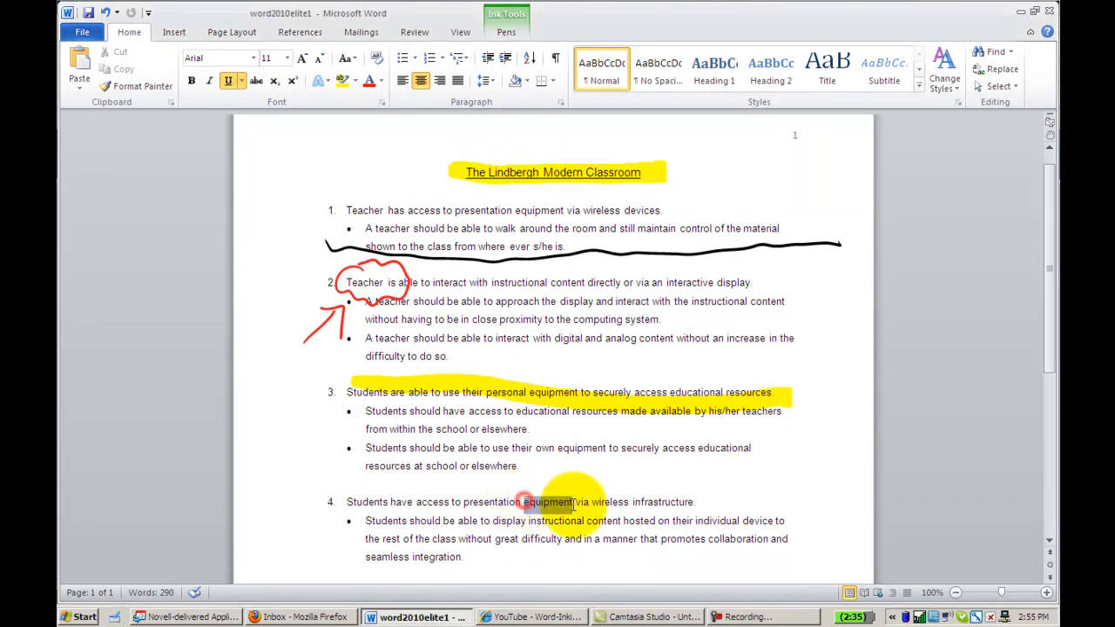
# - Bring up the context menu on the word 'equipment' in item 4 to reach its synonyms
pyautogui.click(549, 502)
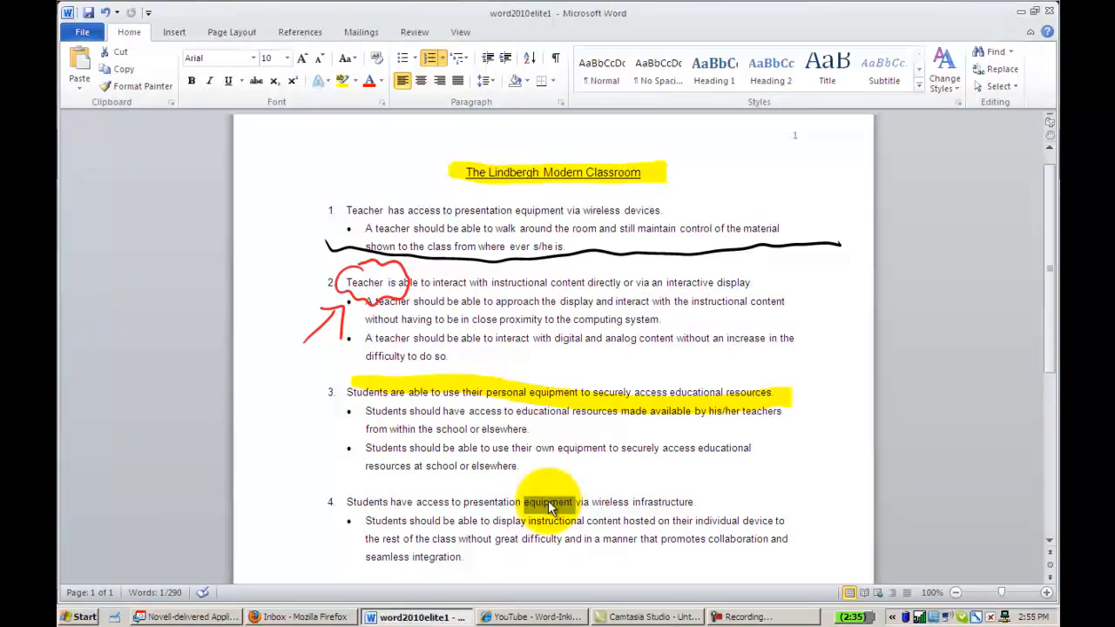
pyautogui.rightClick(547, 502)
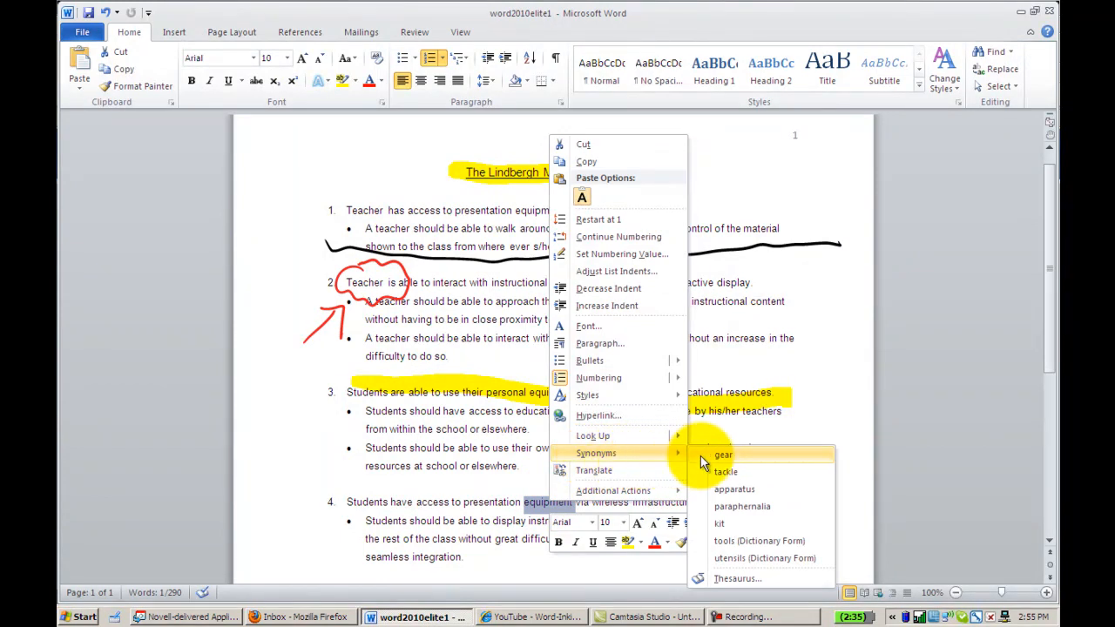
pyautogui.moveTo(743, 506)
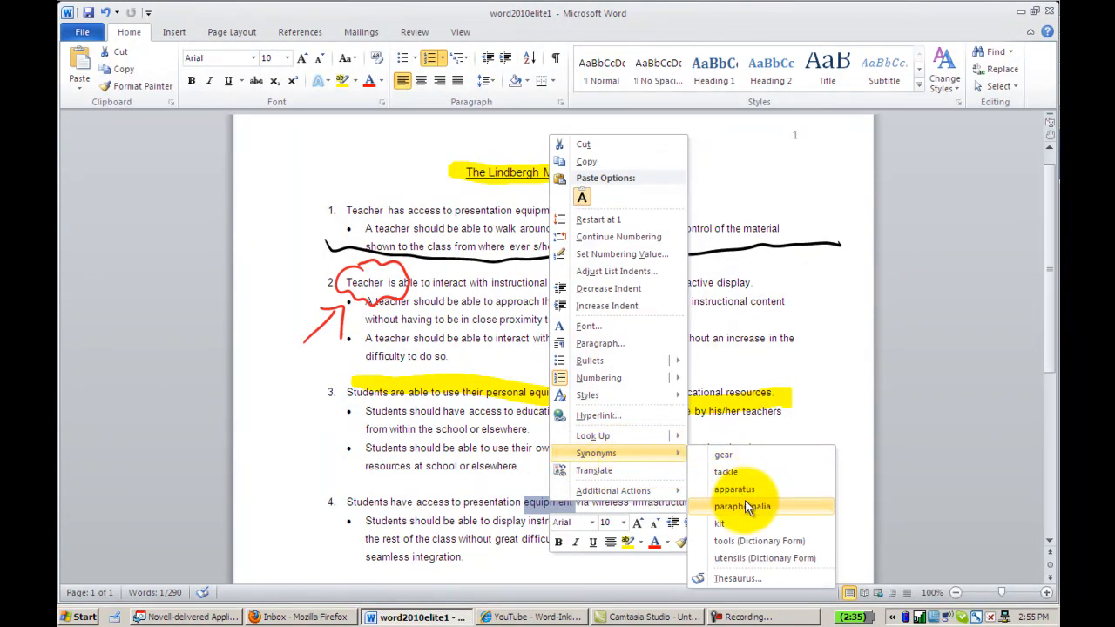
pyautogui.moveTo(732, 460)
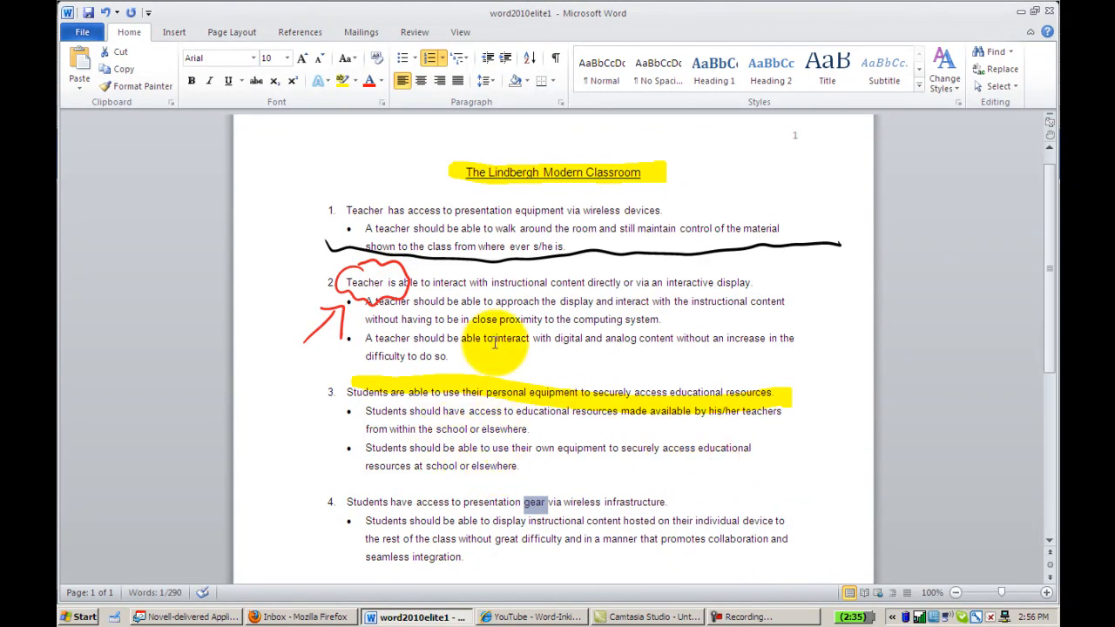
pyautogui.moveTo(213, 300)
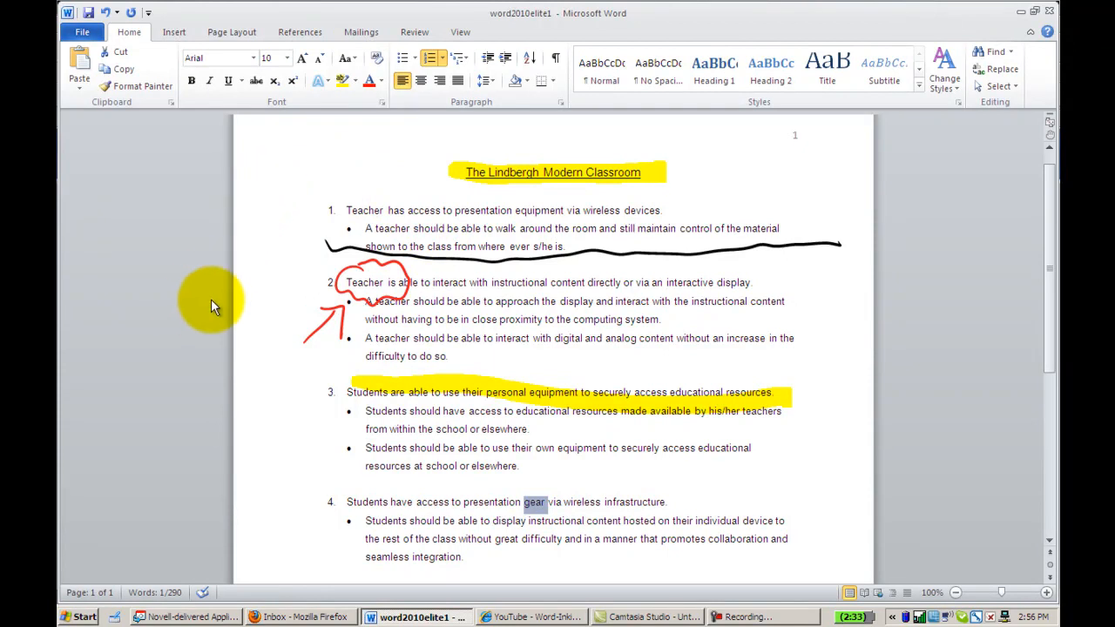
pyautogui.moveTo(82, 31)
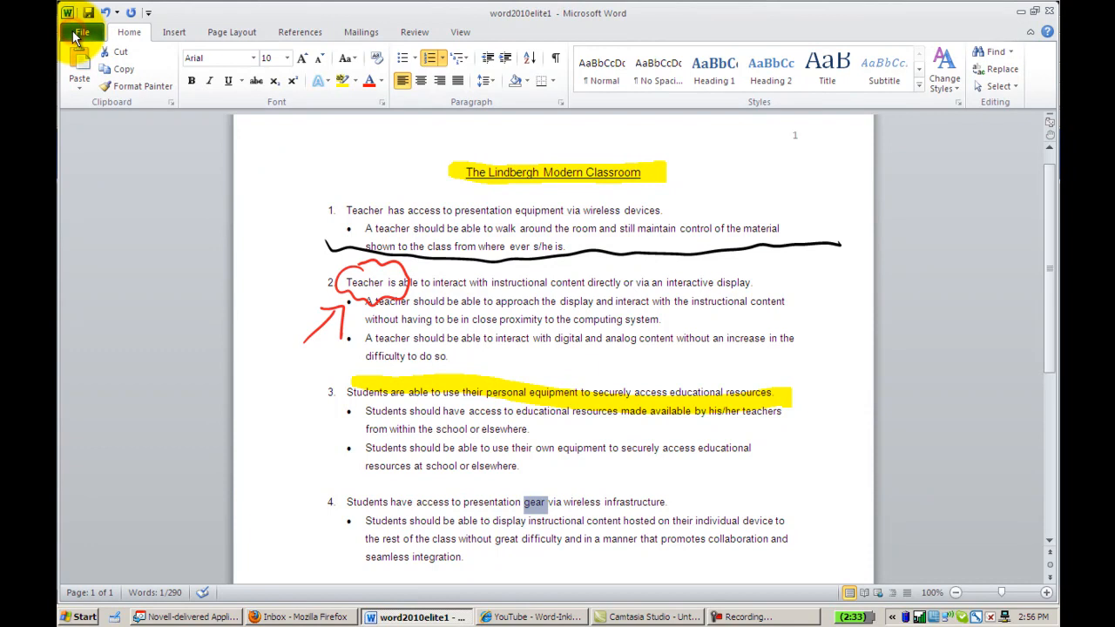
# - Save the document as a PDF with 'Open file after publishing' so it opens in Acrobat
pyautogui.click(80, 31)
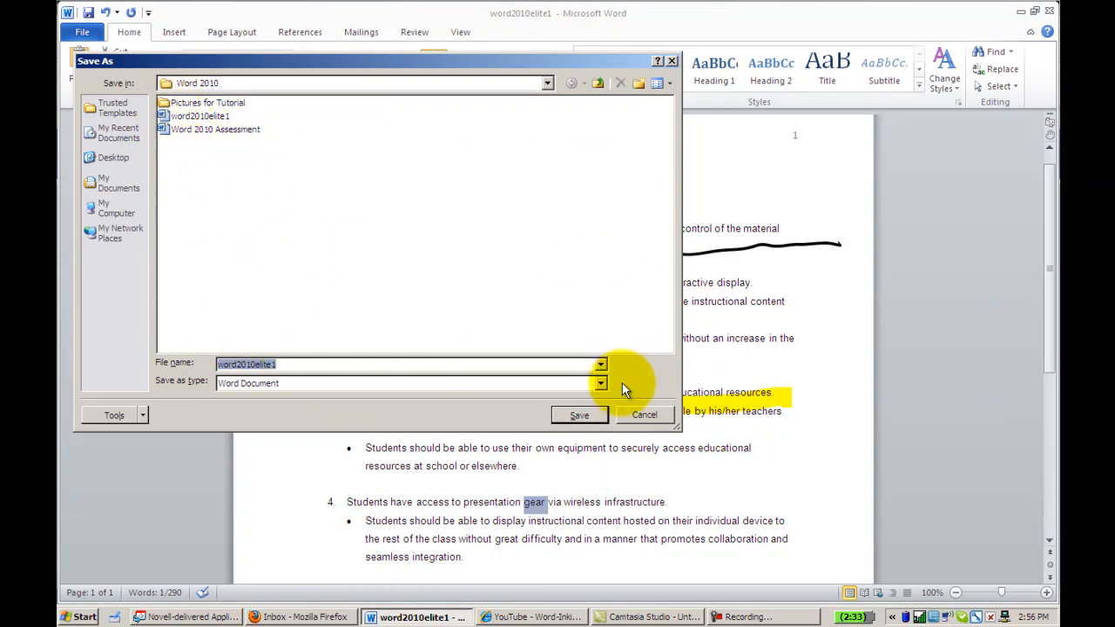
pyautogui.click(599, 384)
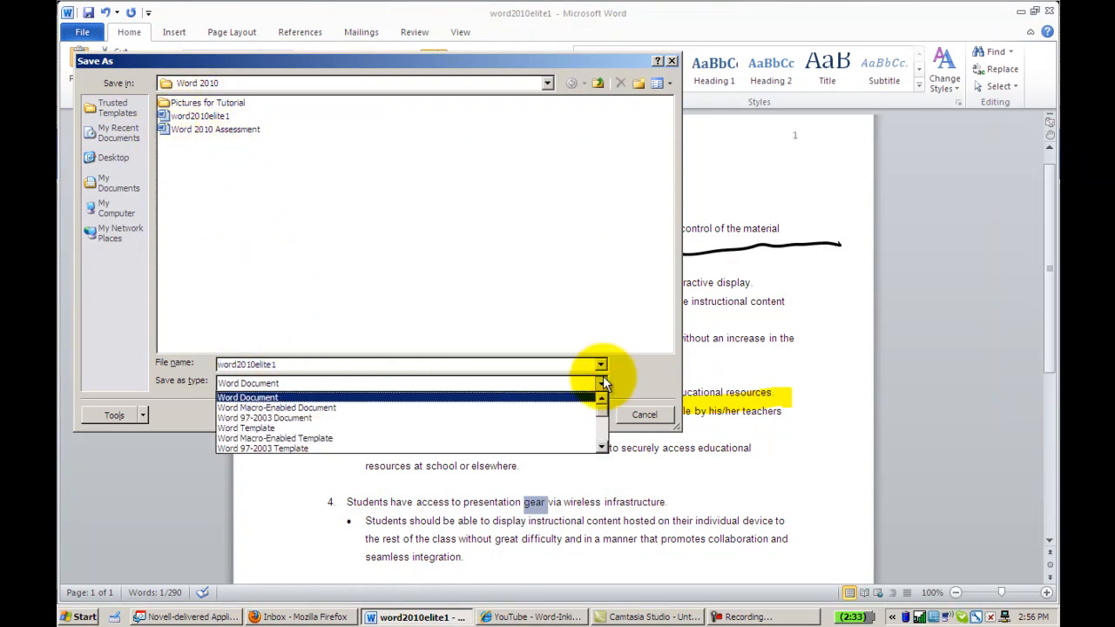
pyautogui.moveTo(244, 397)
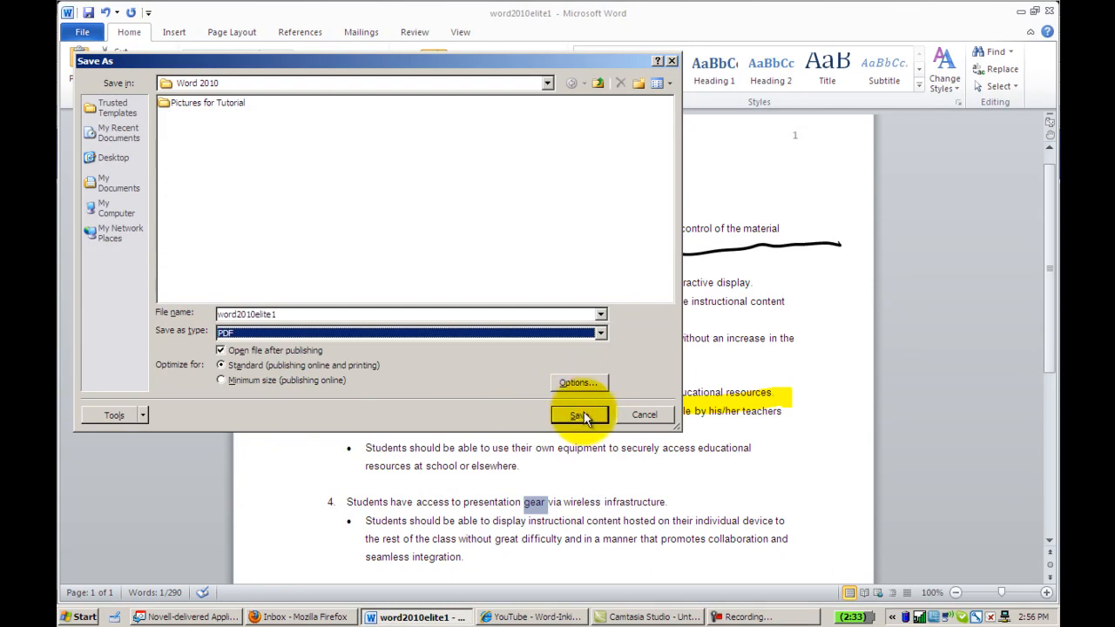
pyautogui.click(575, 415)
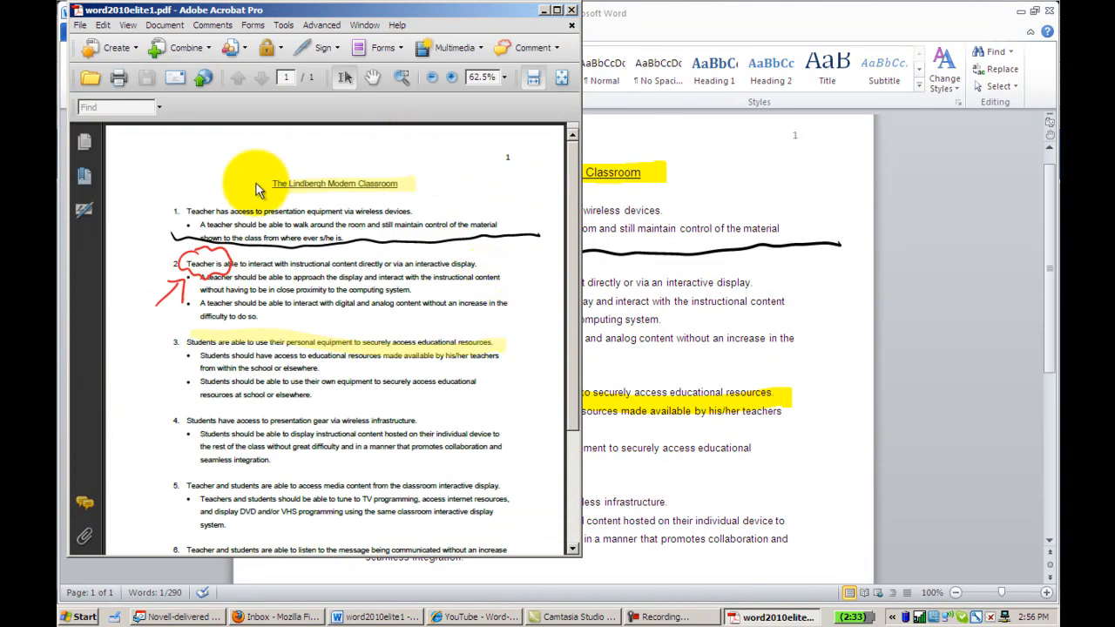
pyautogui.moveTo(183, 195)
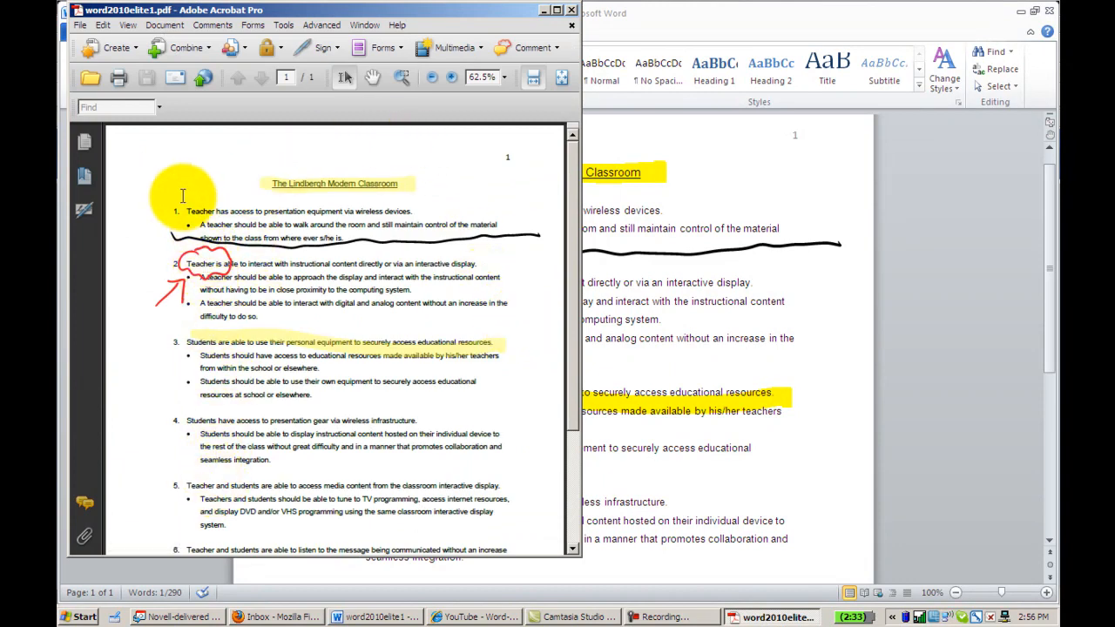